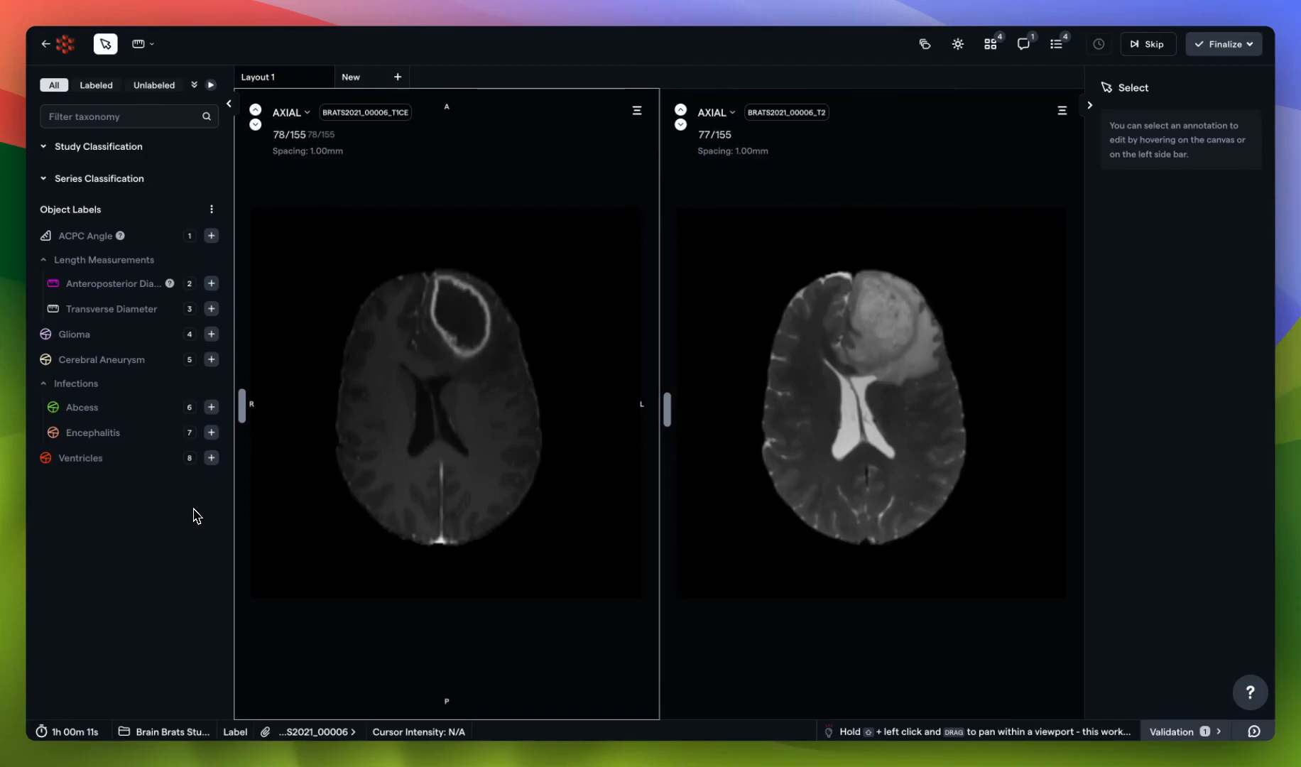
mouse_move(128, 454)
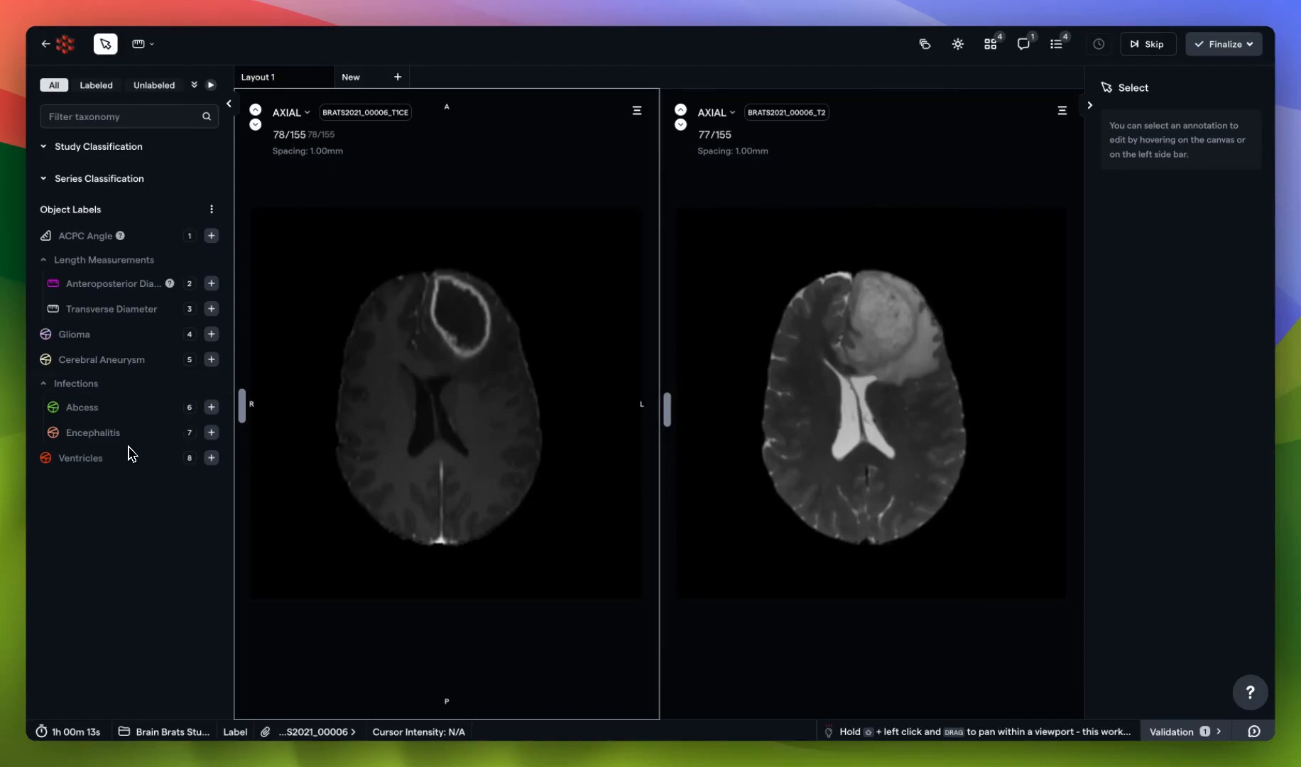
mouse_move(148, 306)
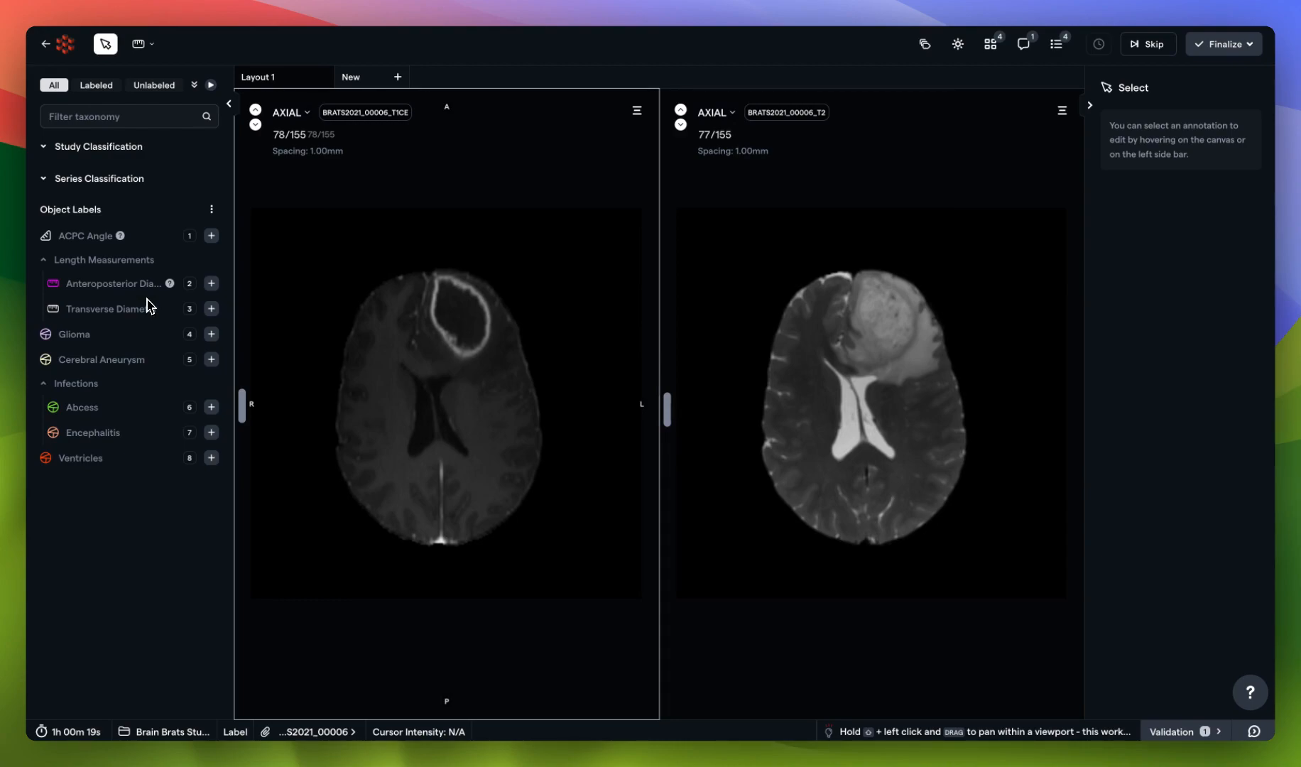
mouse_move(141, 245)
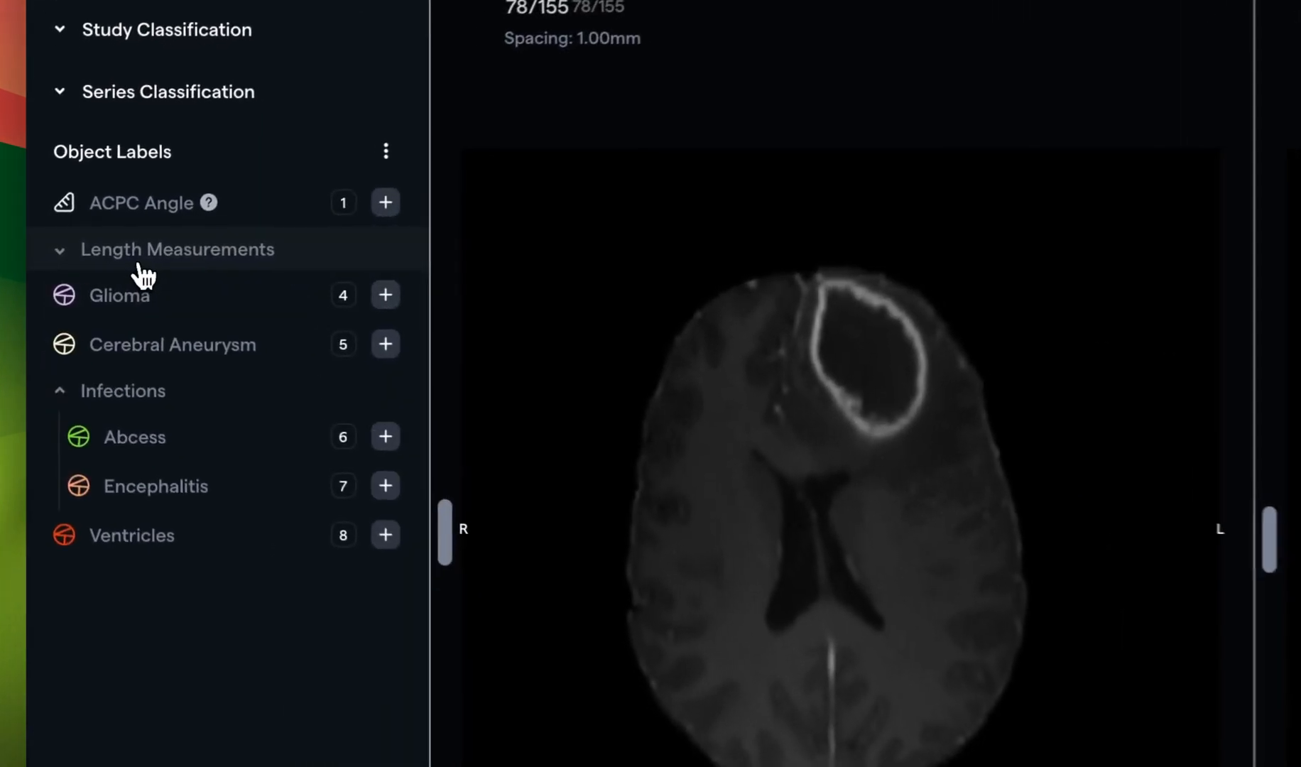
Expand the Length Measurements and Infections label groups, then add Glioma Entity 1
click(177, 250)
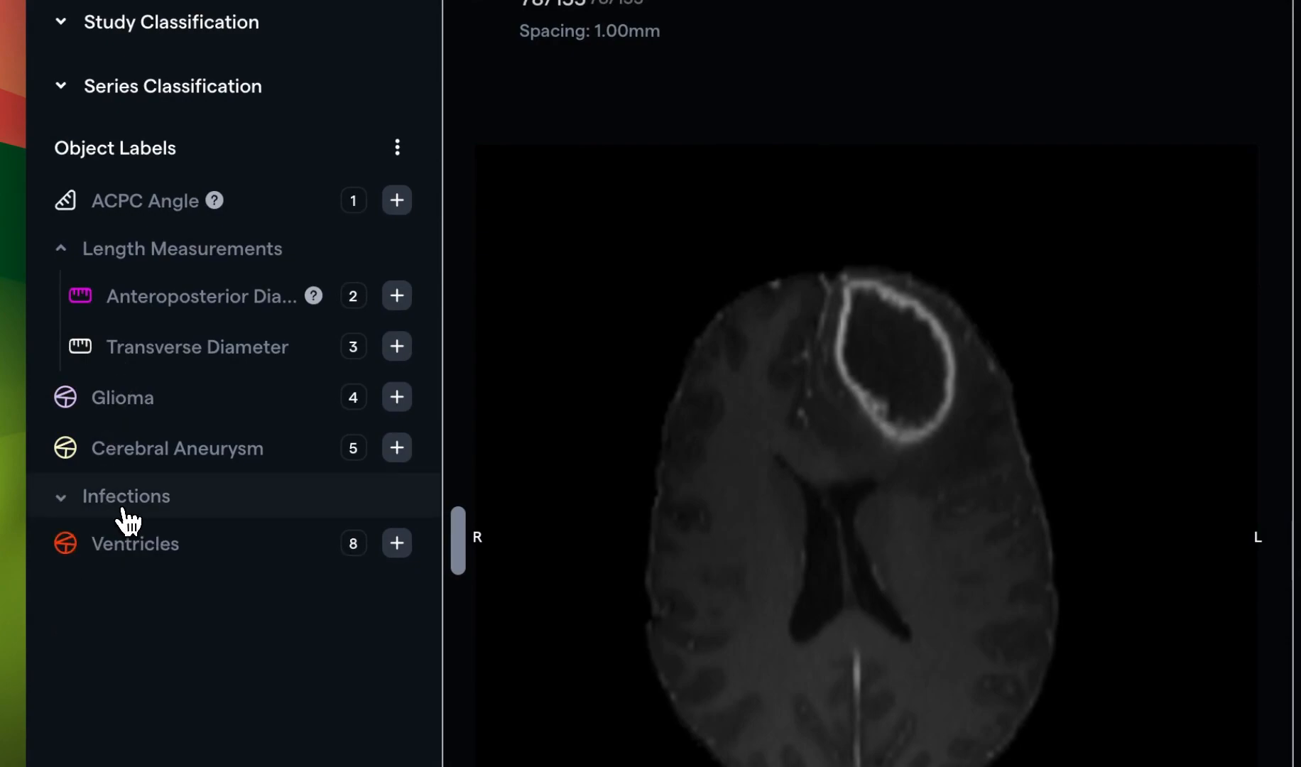
click(60, 497)
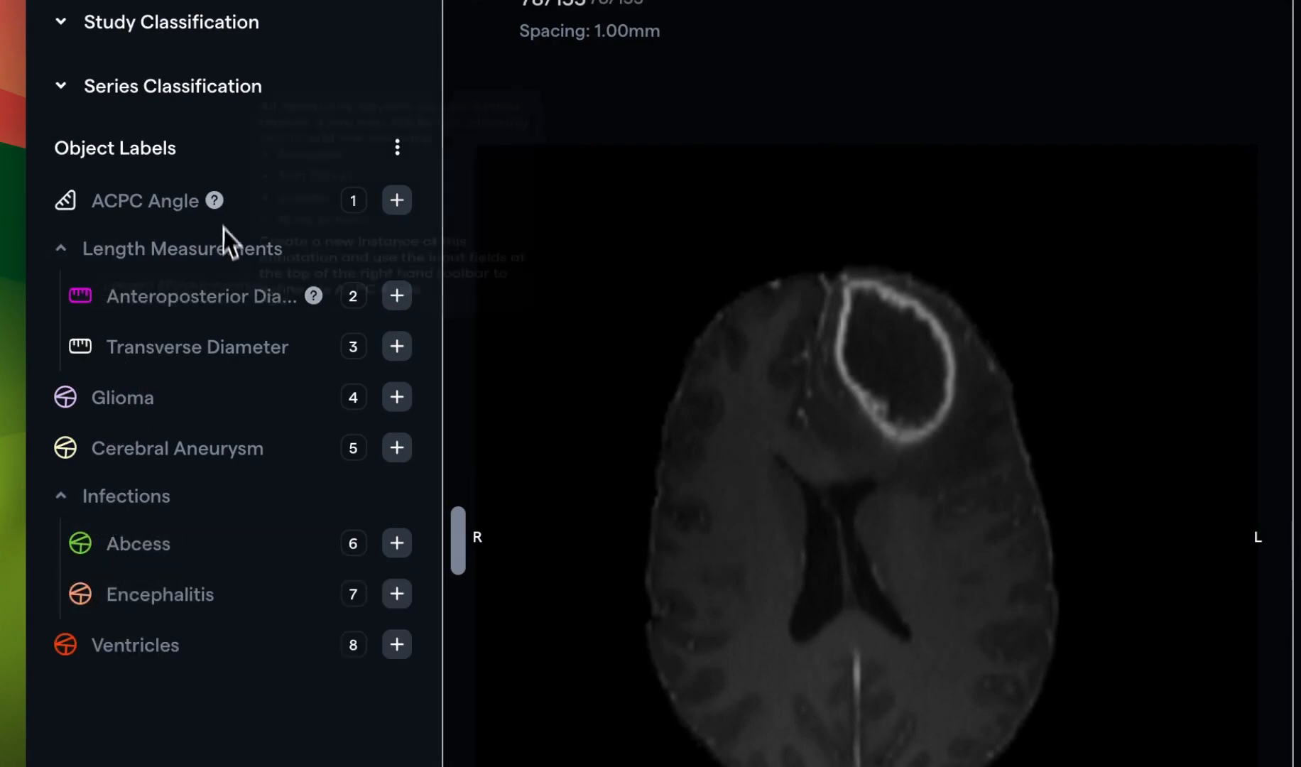
mouse_move(253, 493)
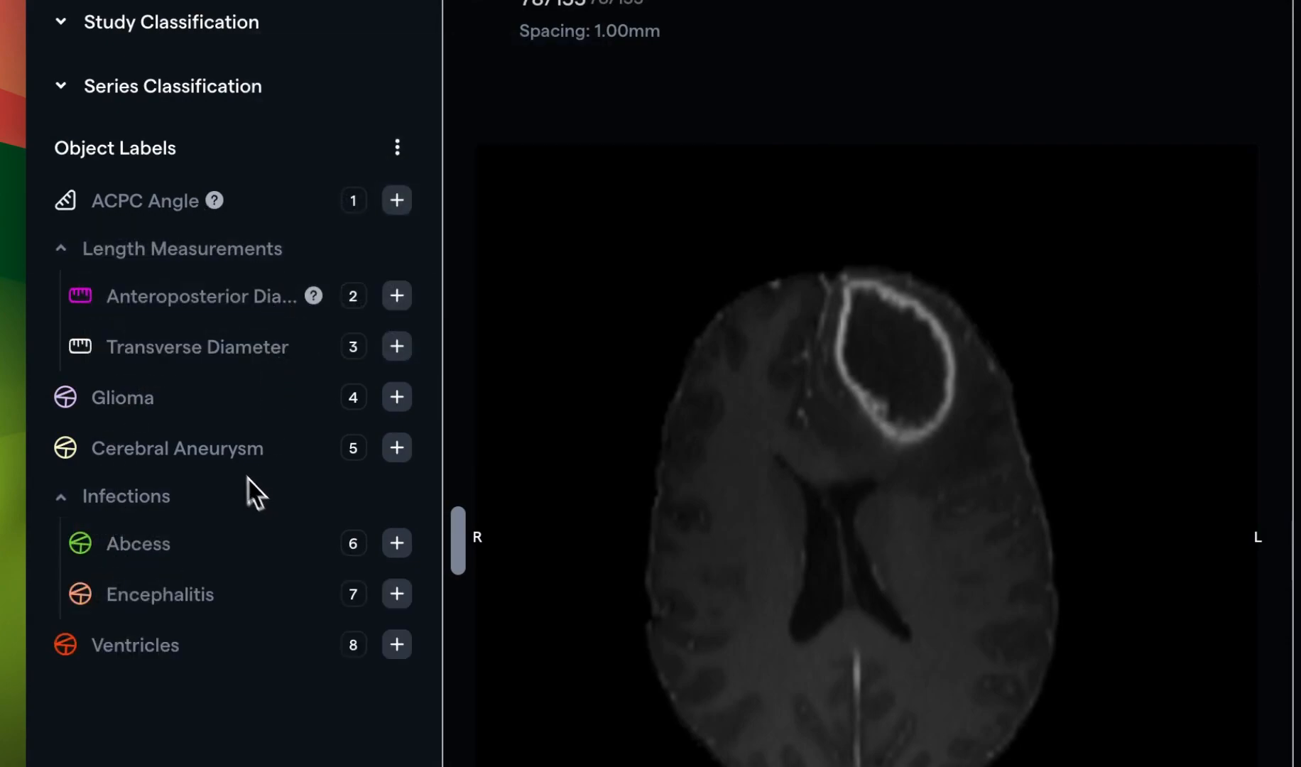
mouse_move(74, 211)
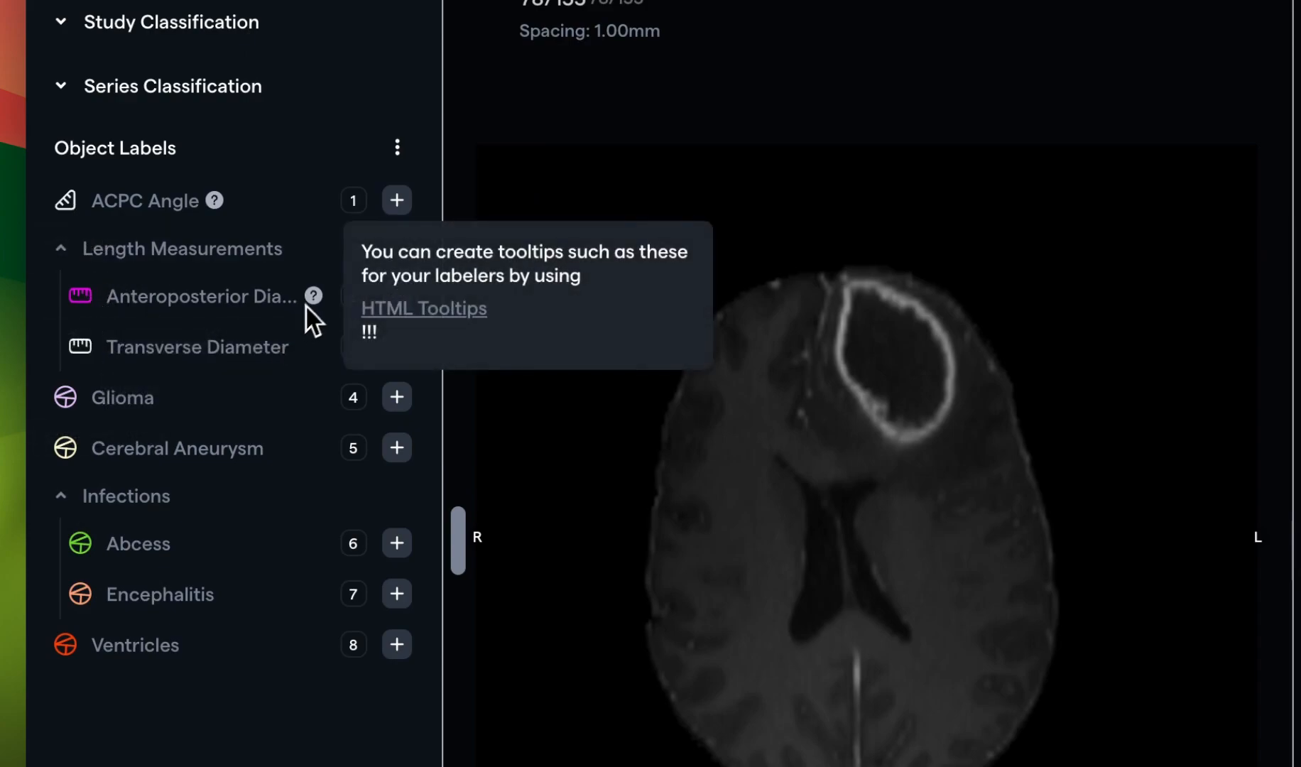
mouse_move(240, 241)
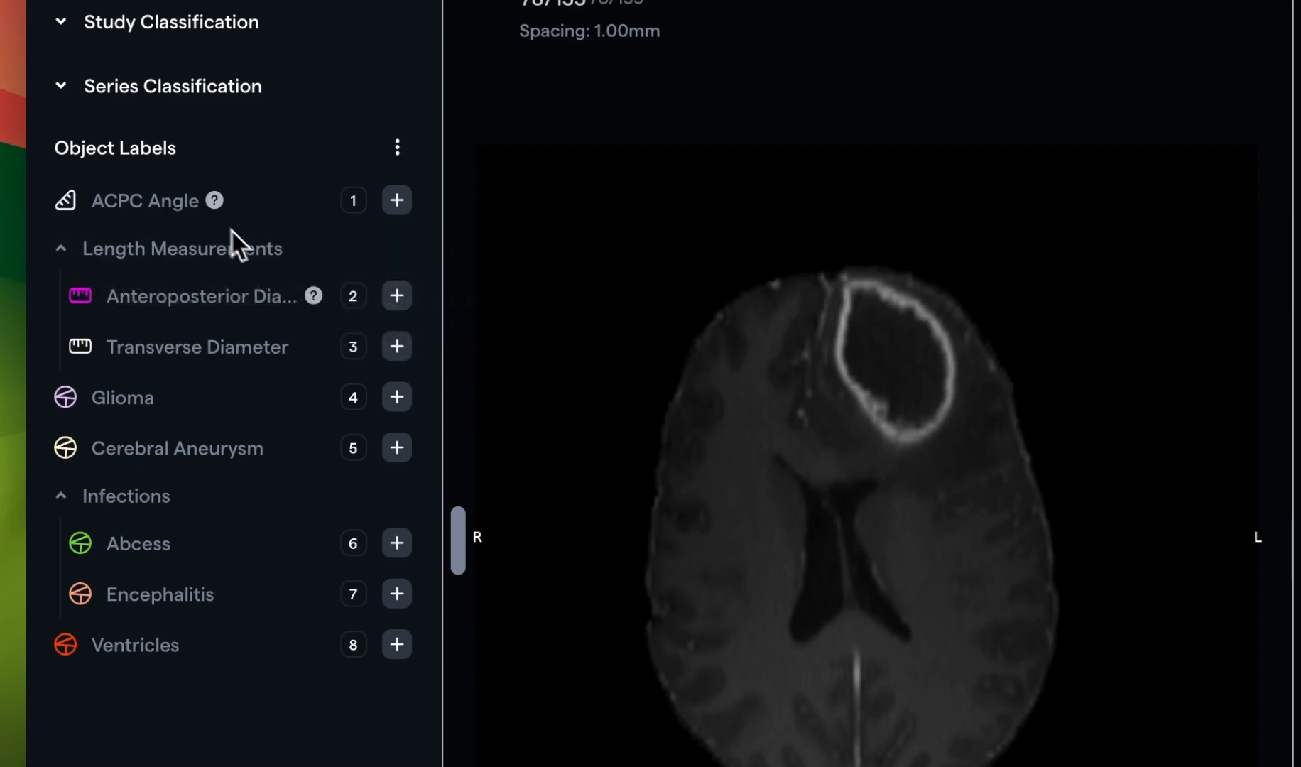
mouse_move(214, 200)
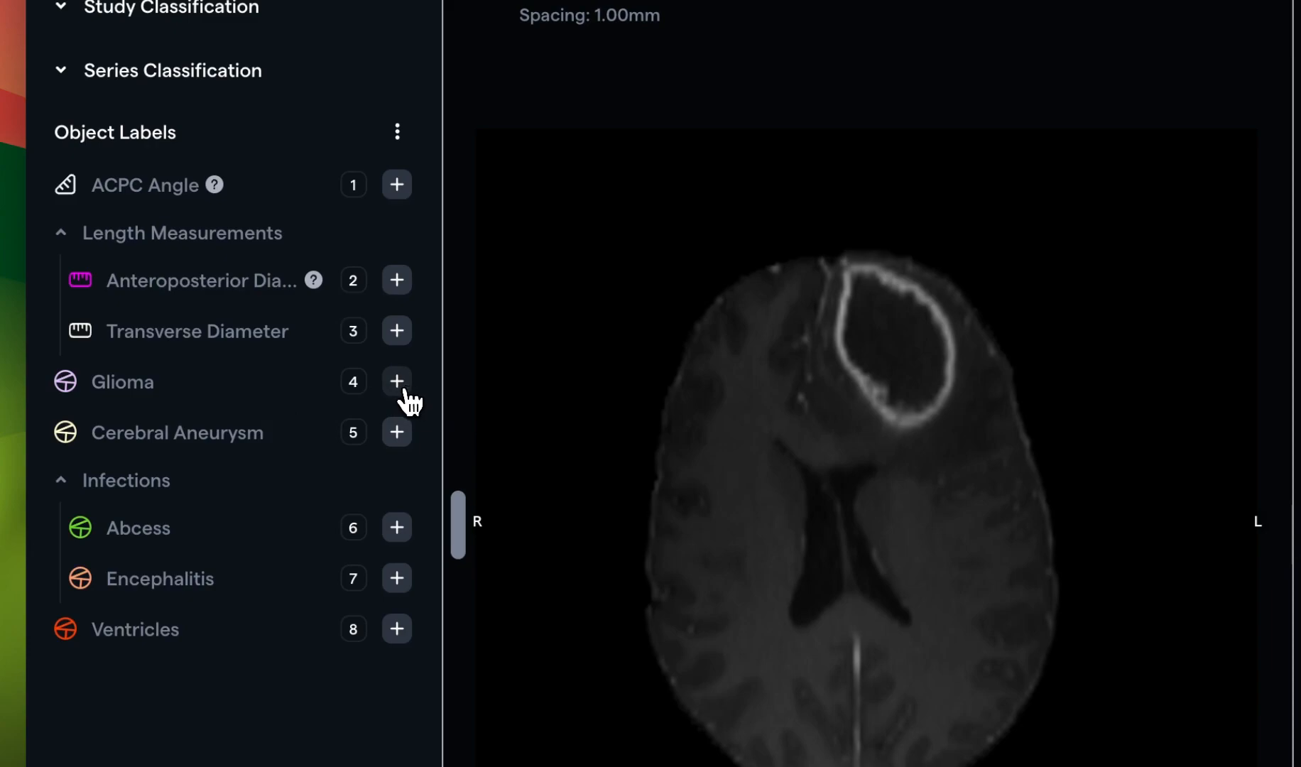
click(396, 381)
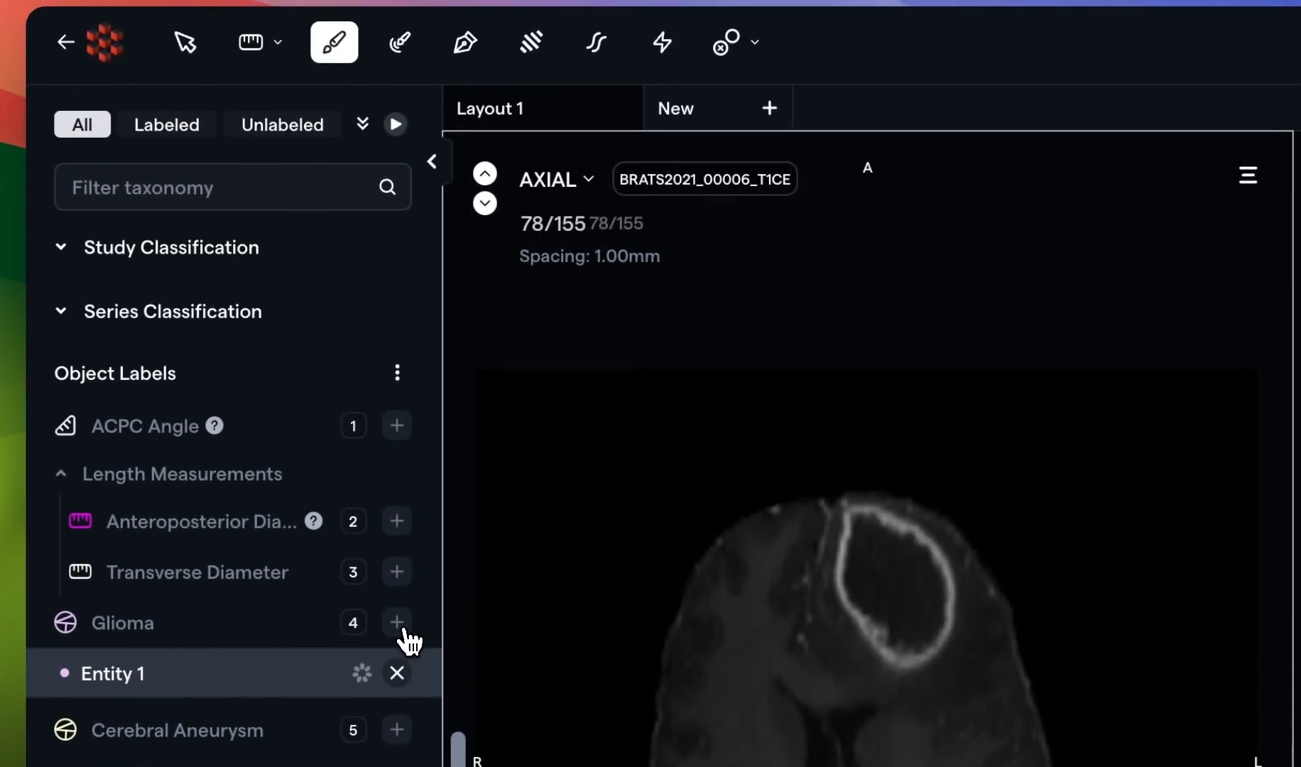
mouse_move(236, 639)
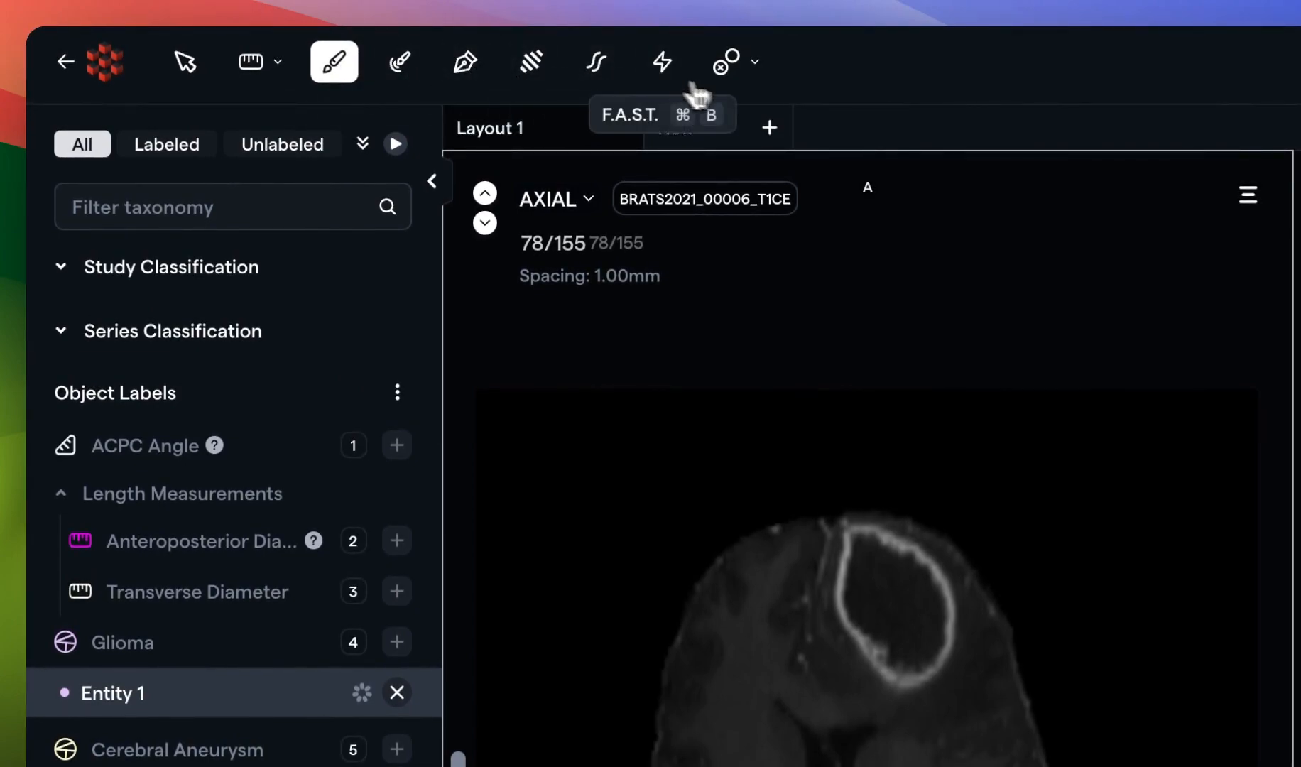
mouse_move(812, 87)
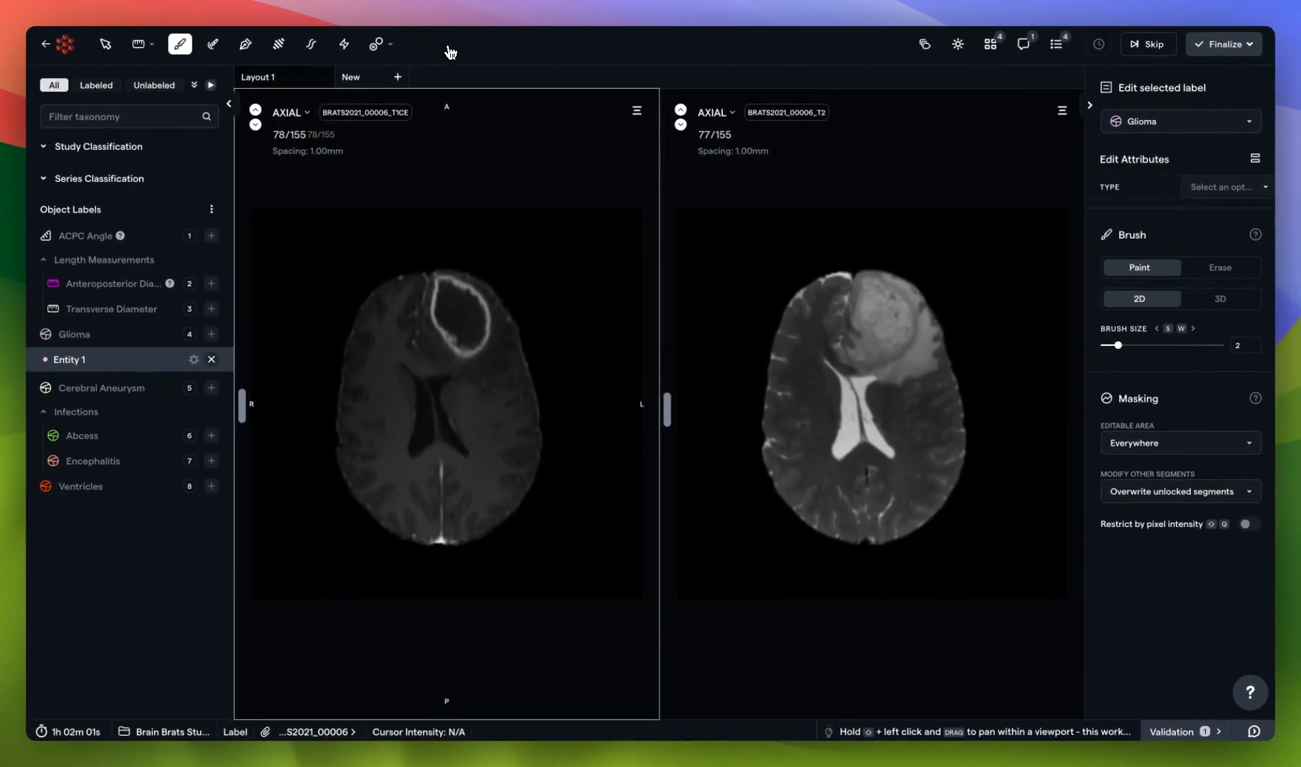
mouse_move(434, 64)
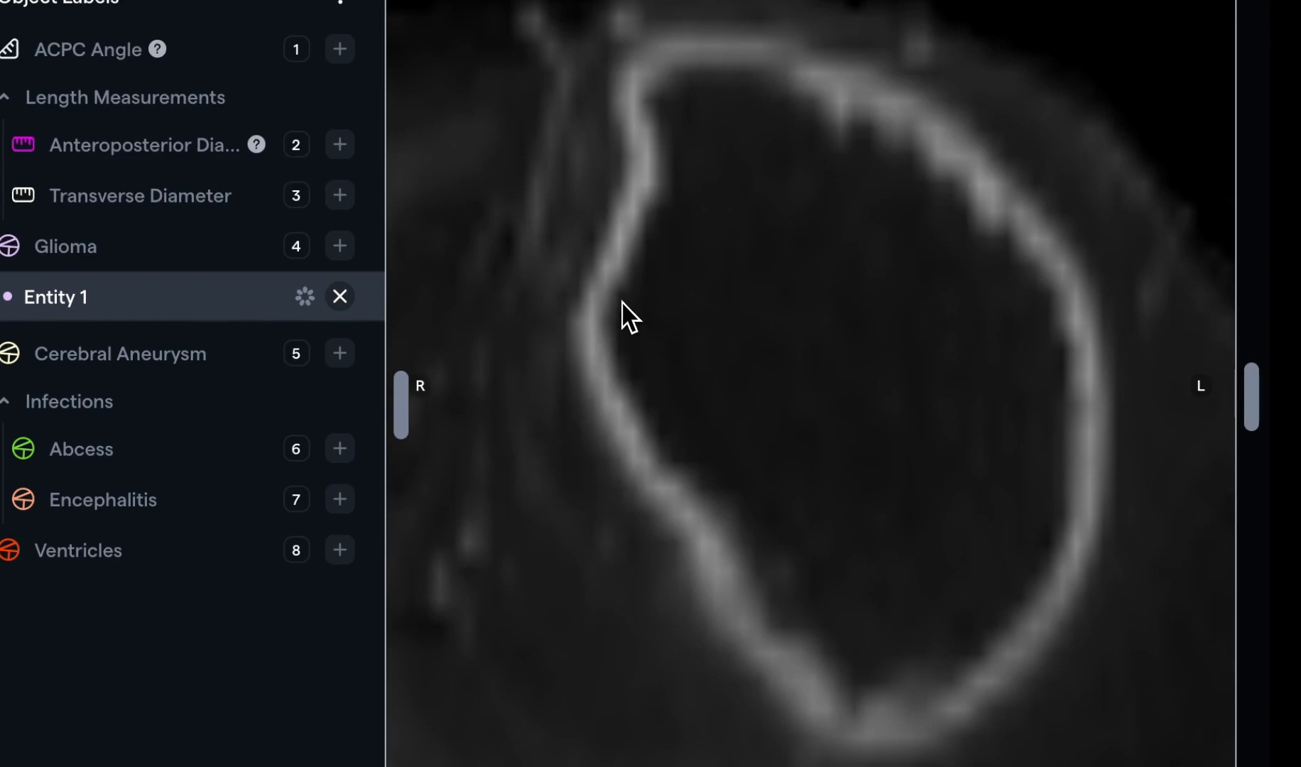
mouse_move(635, 295)
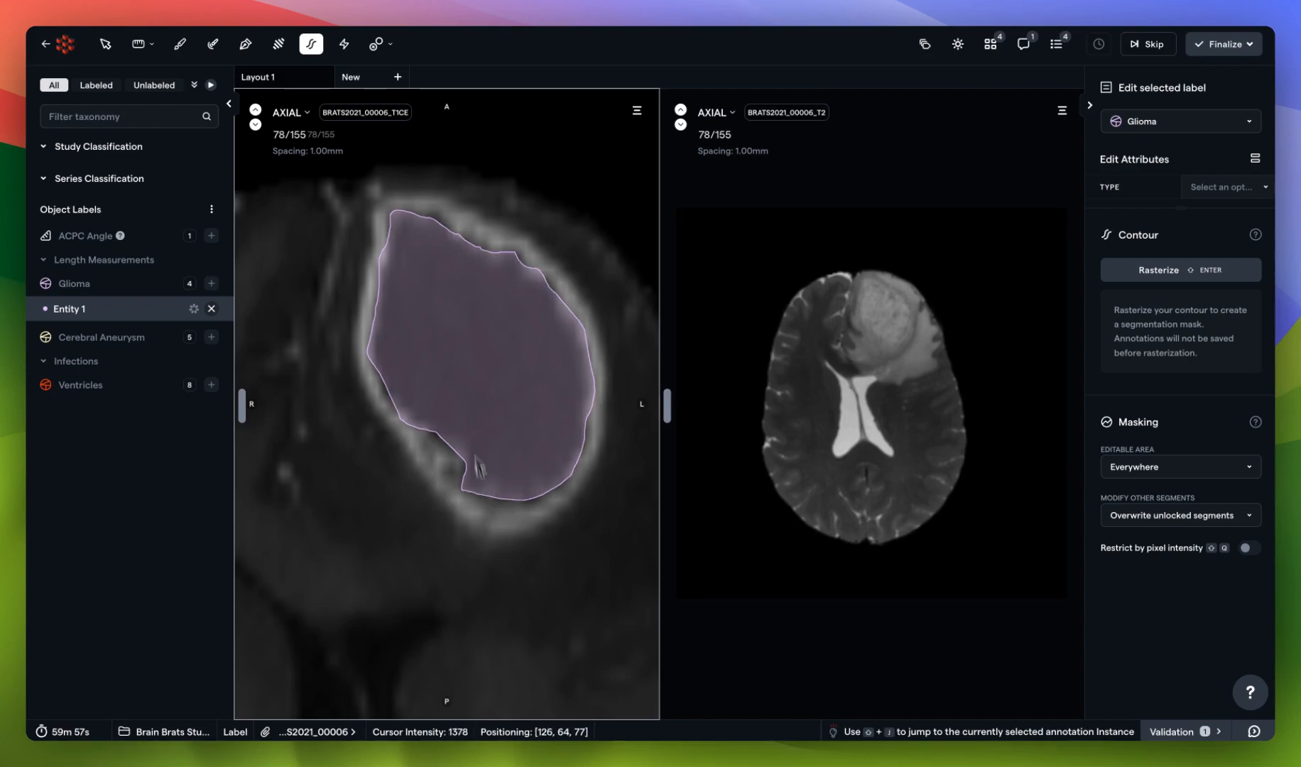
mouse_move(503, 305)
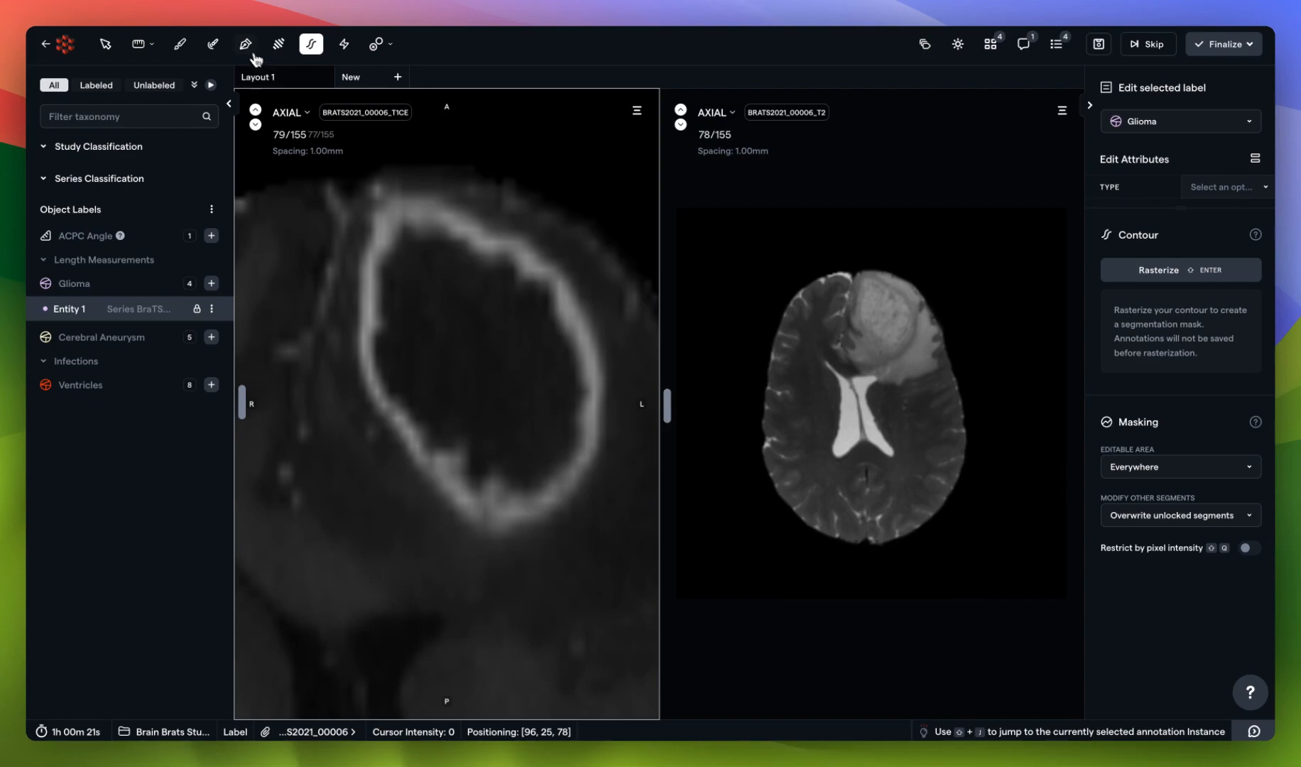
mouse_move(417, 222)
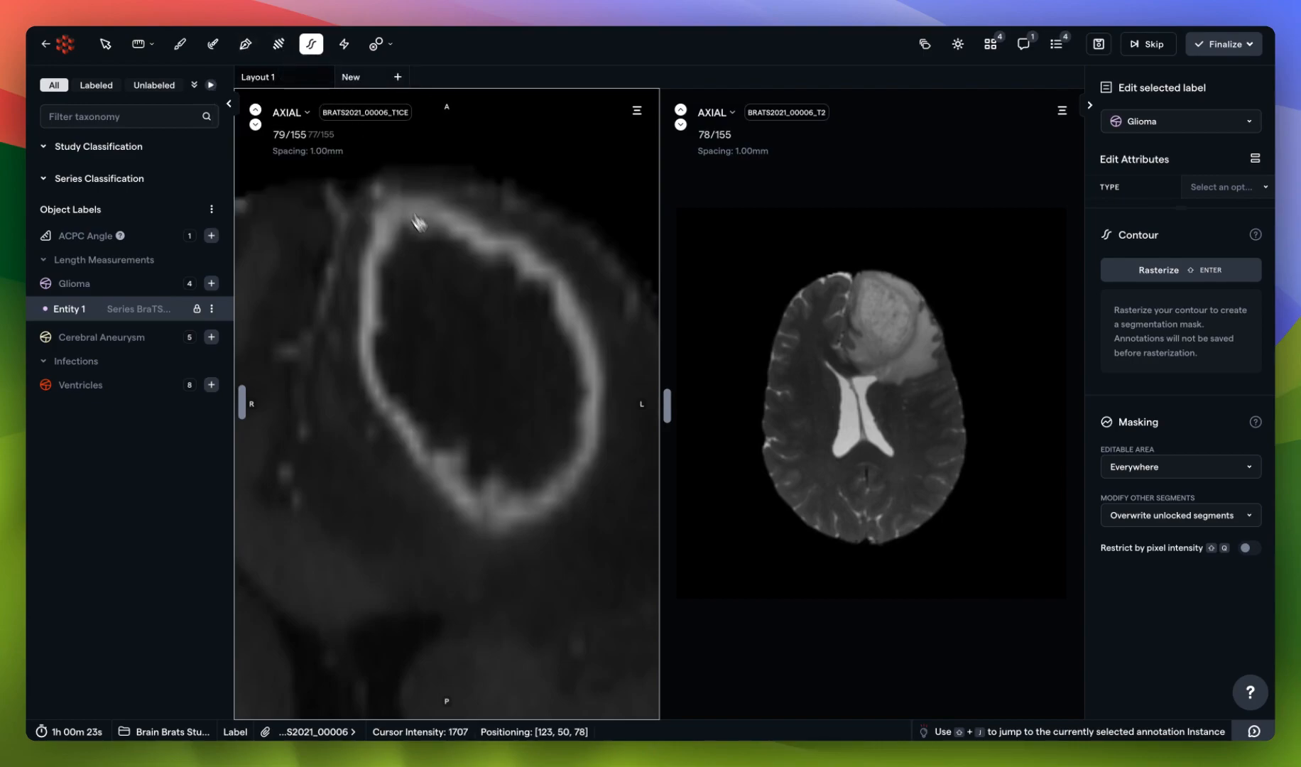
mouse_move(380, 348)
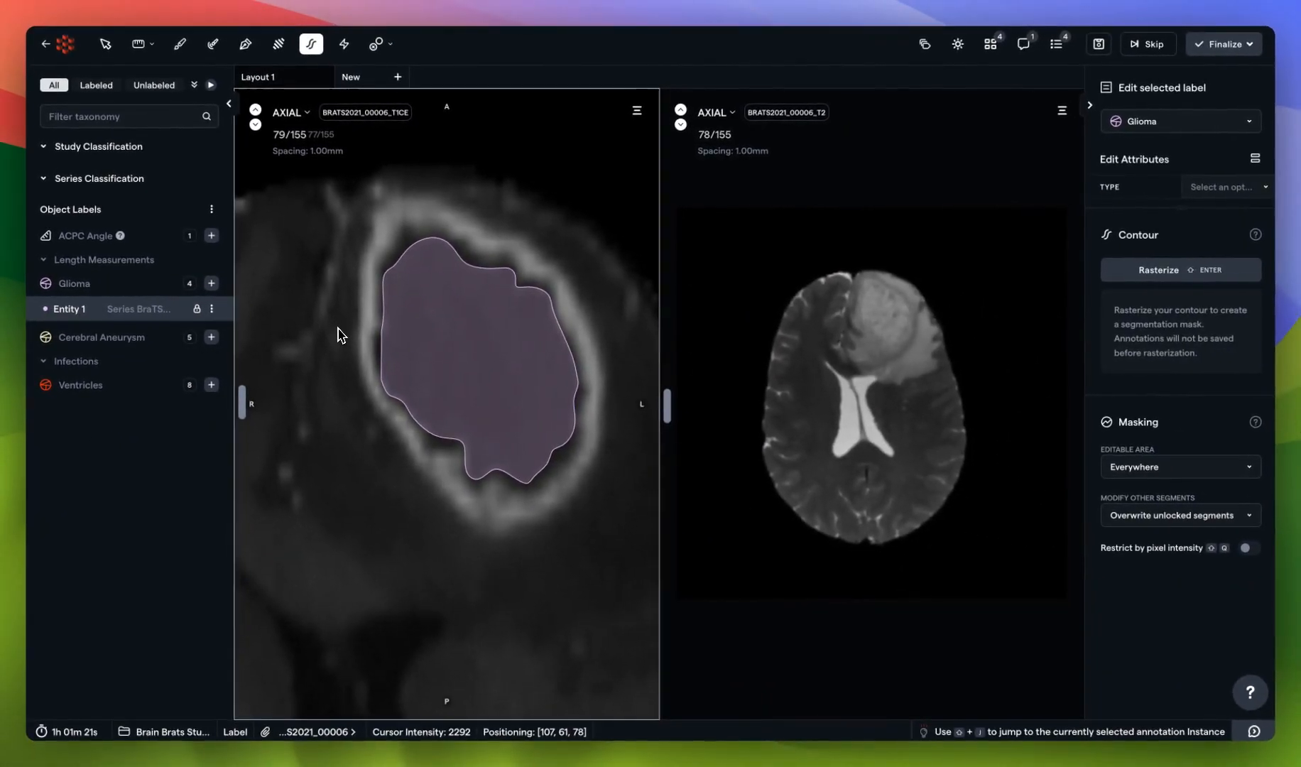
Scroll down through the neighbouring slices to review the glioma contours
scroll(down, 3)
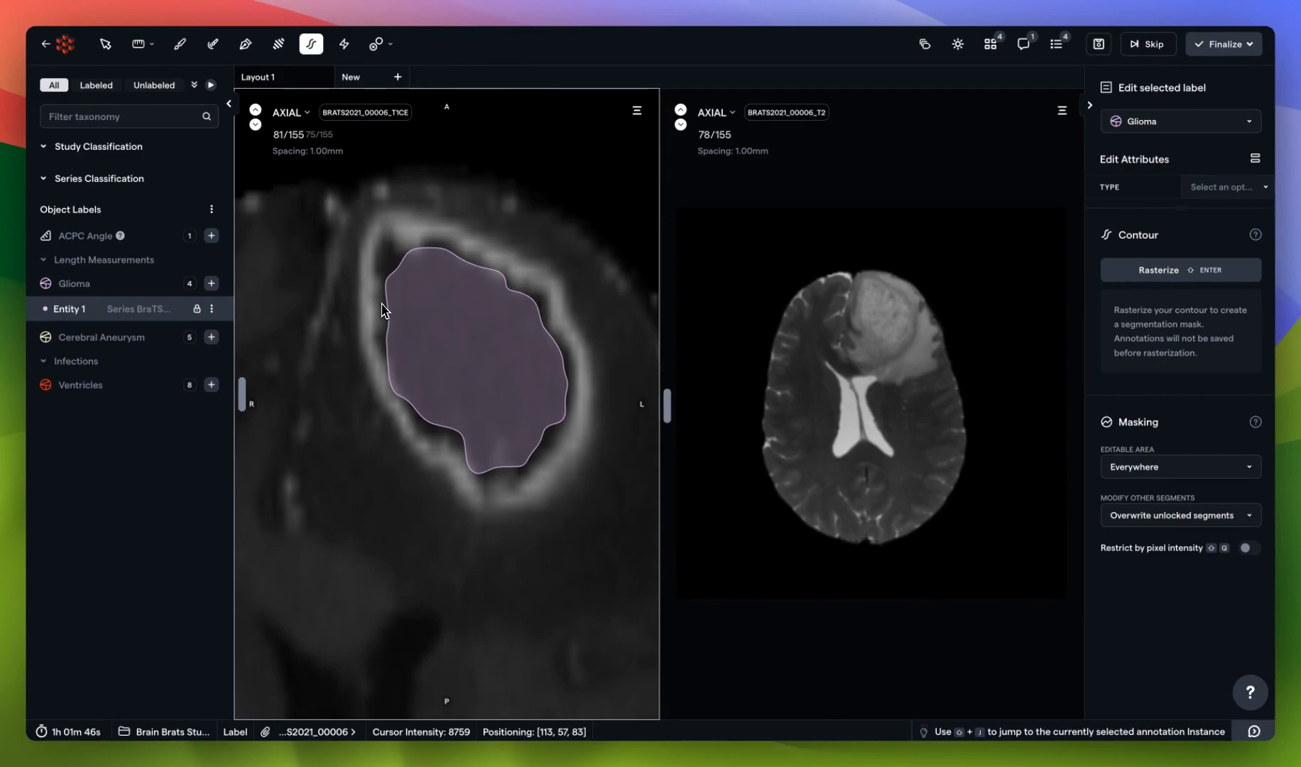
scroll(down, 3)
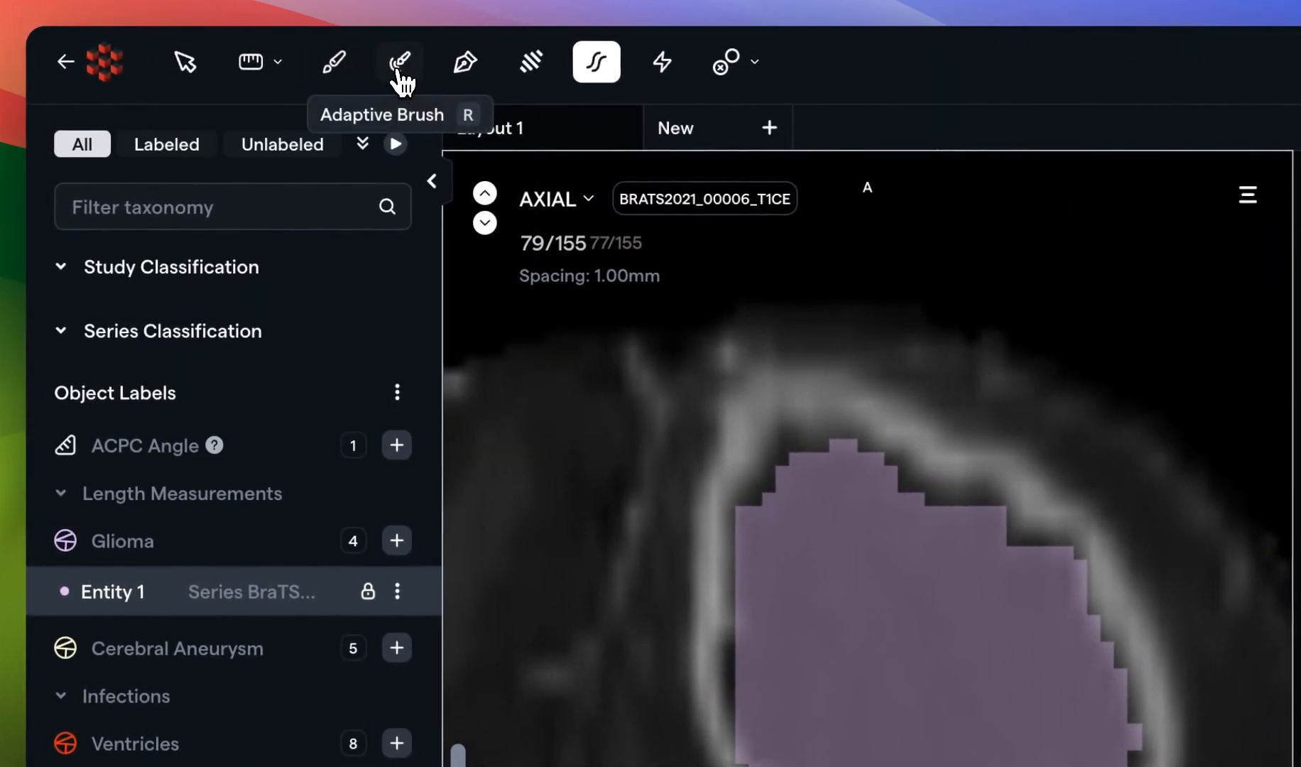
Erase excess glioma mask along the tumour's lower-left, upper-left and lower edges
click(333, 61)
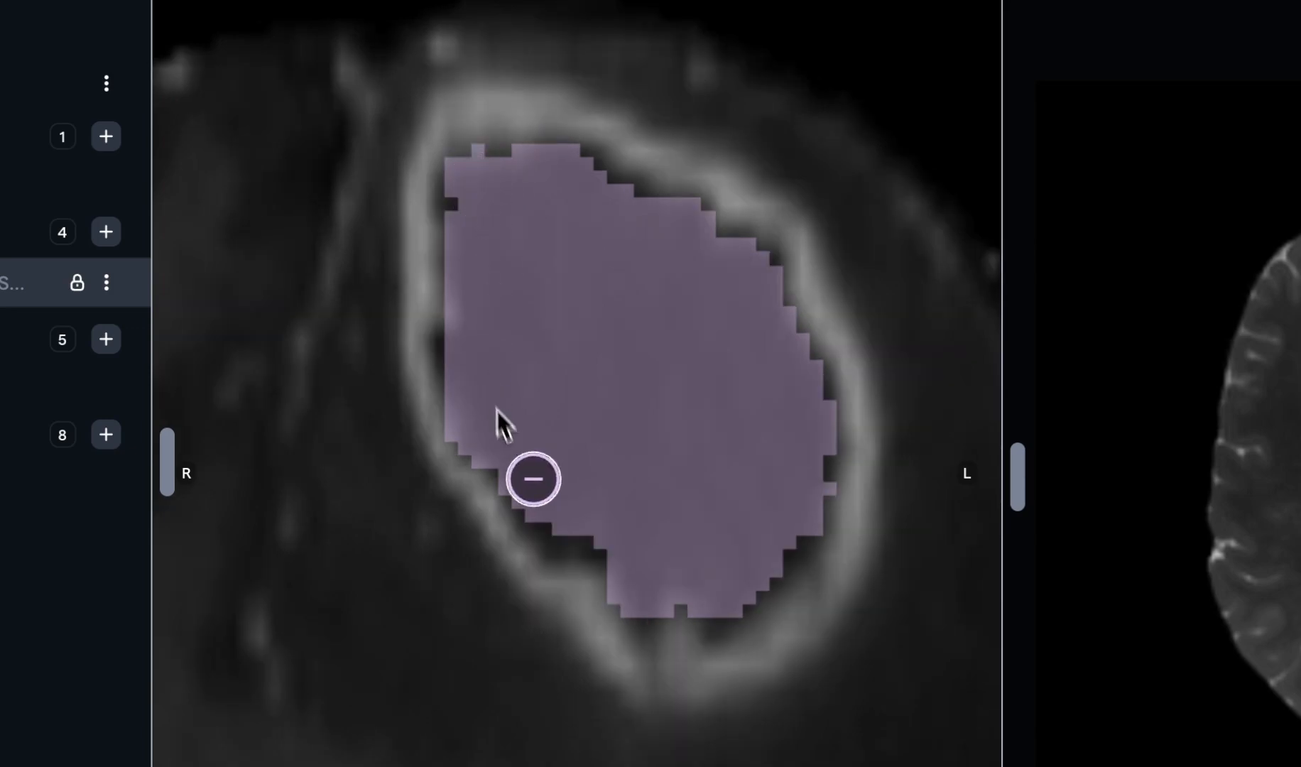
drag(536, 479, 861, 407)
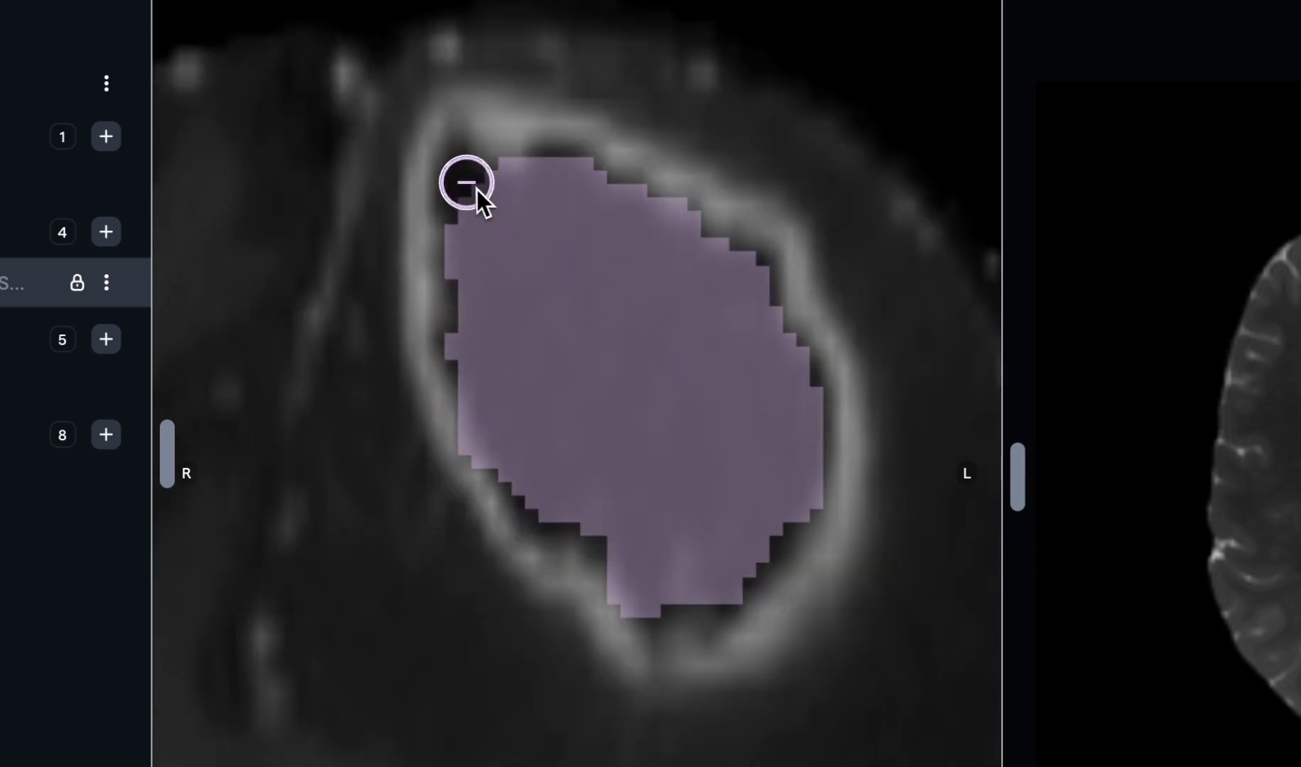
drag(465, 181, 557, 494)
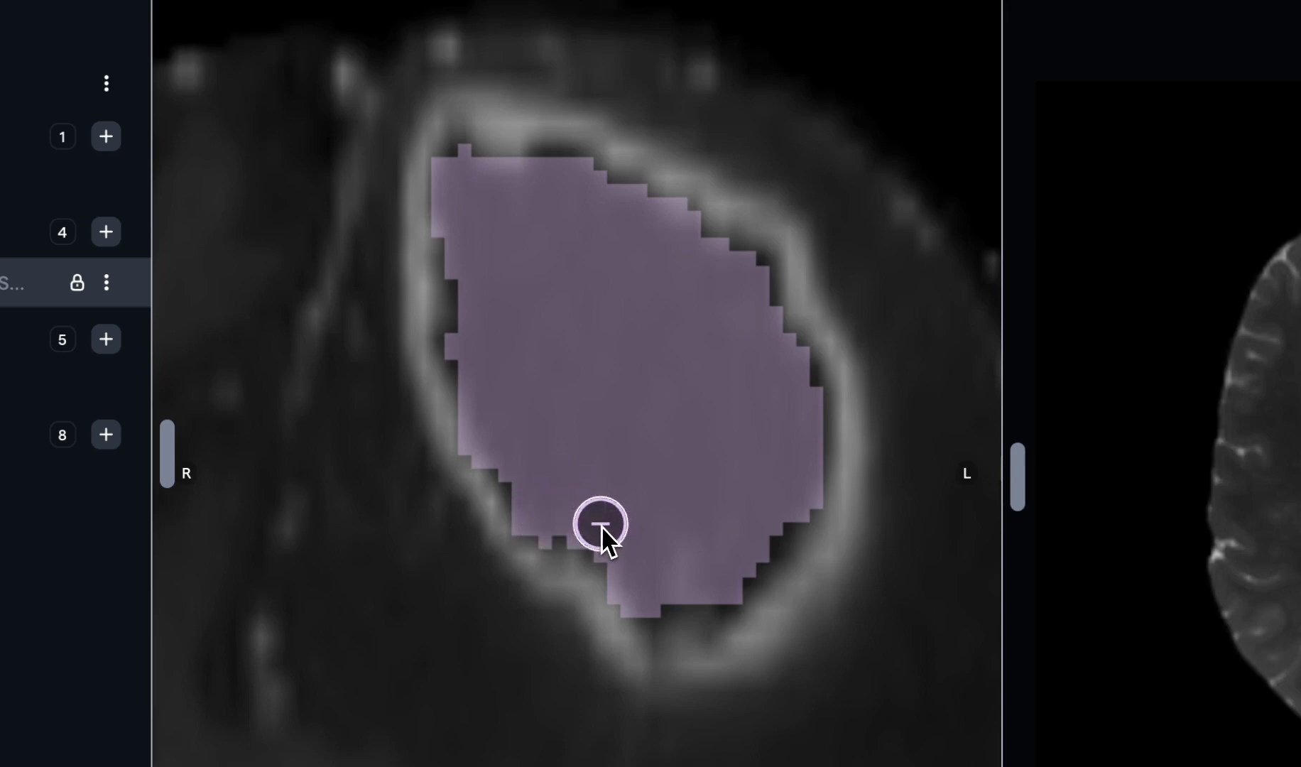
drag(601, 522, 758, 545)
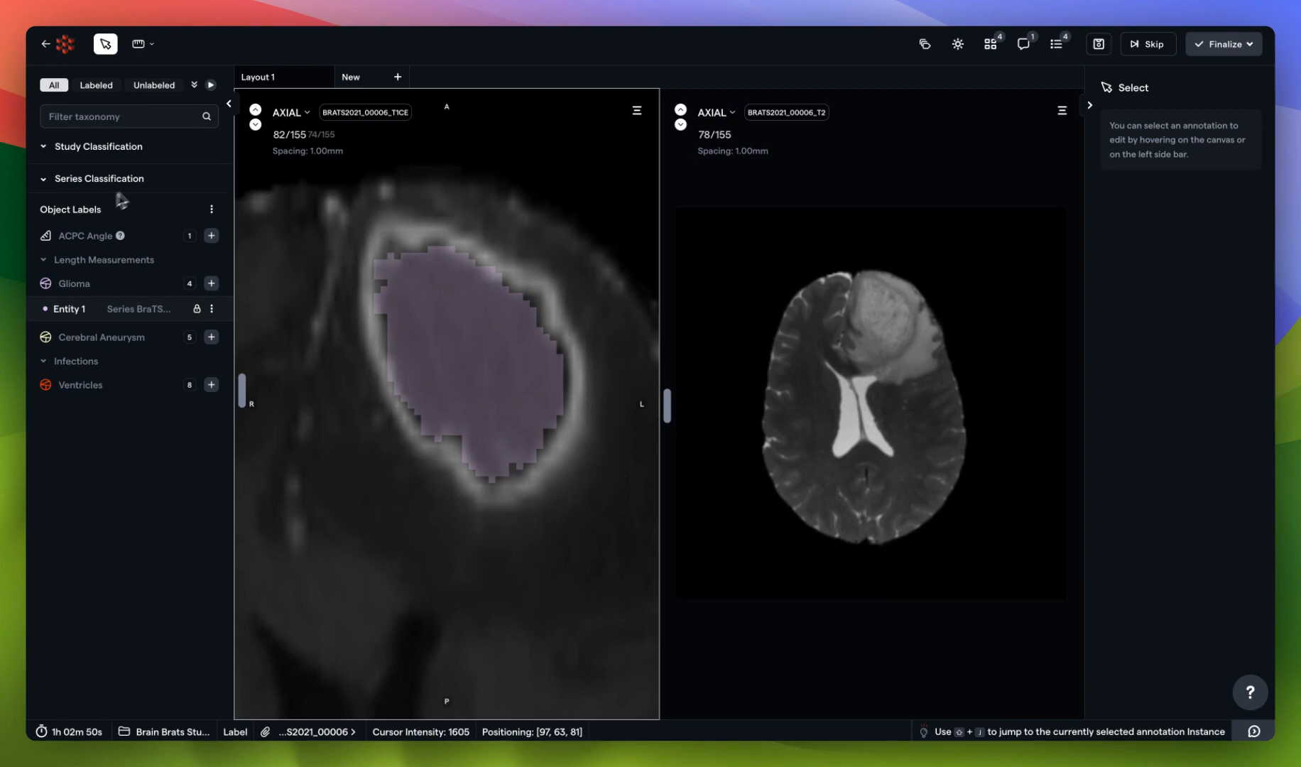
mouse_move(141, 188)
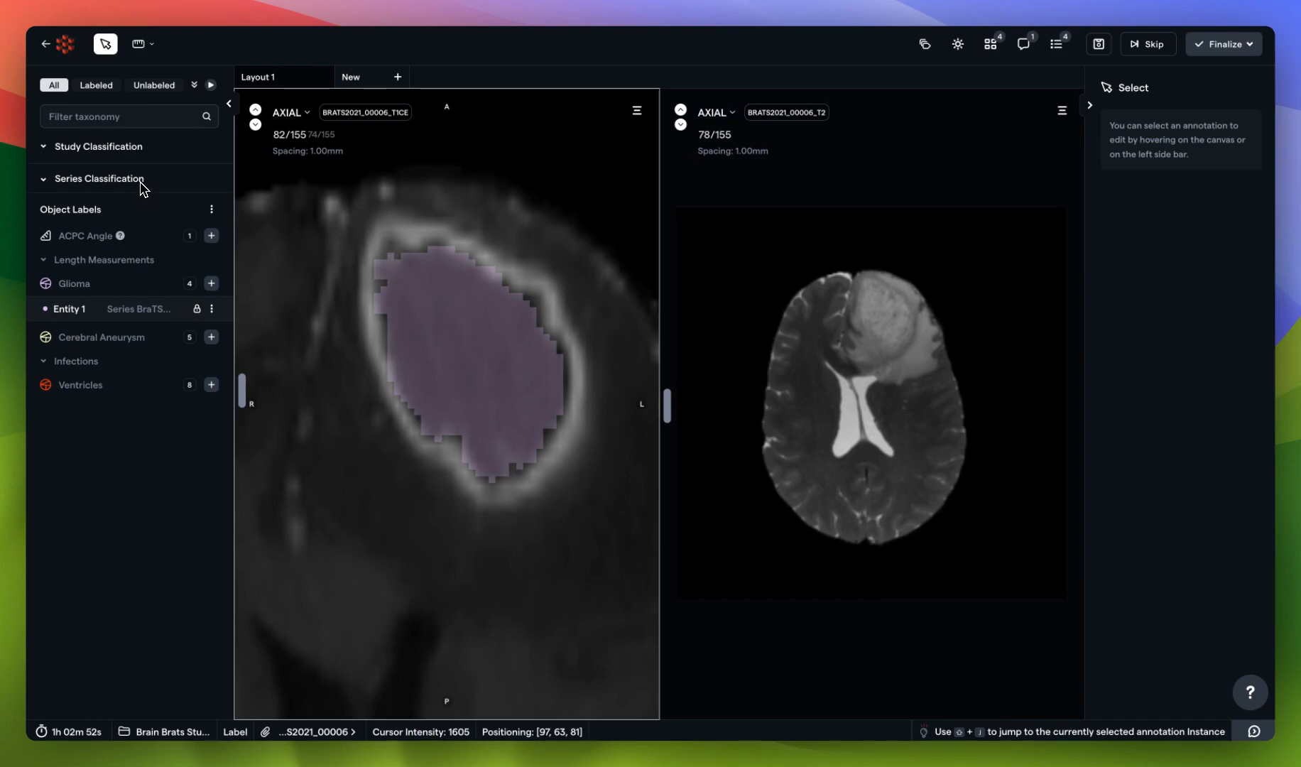
mouse_move(70, 191)
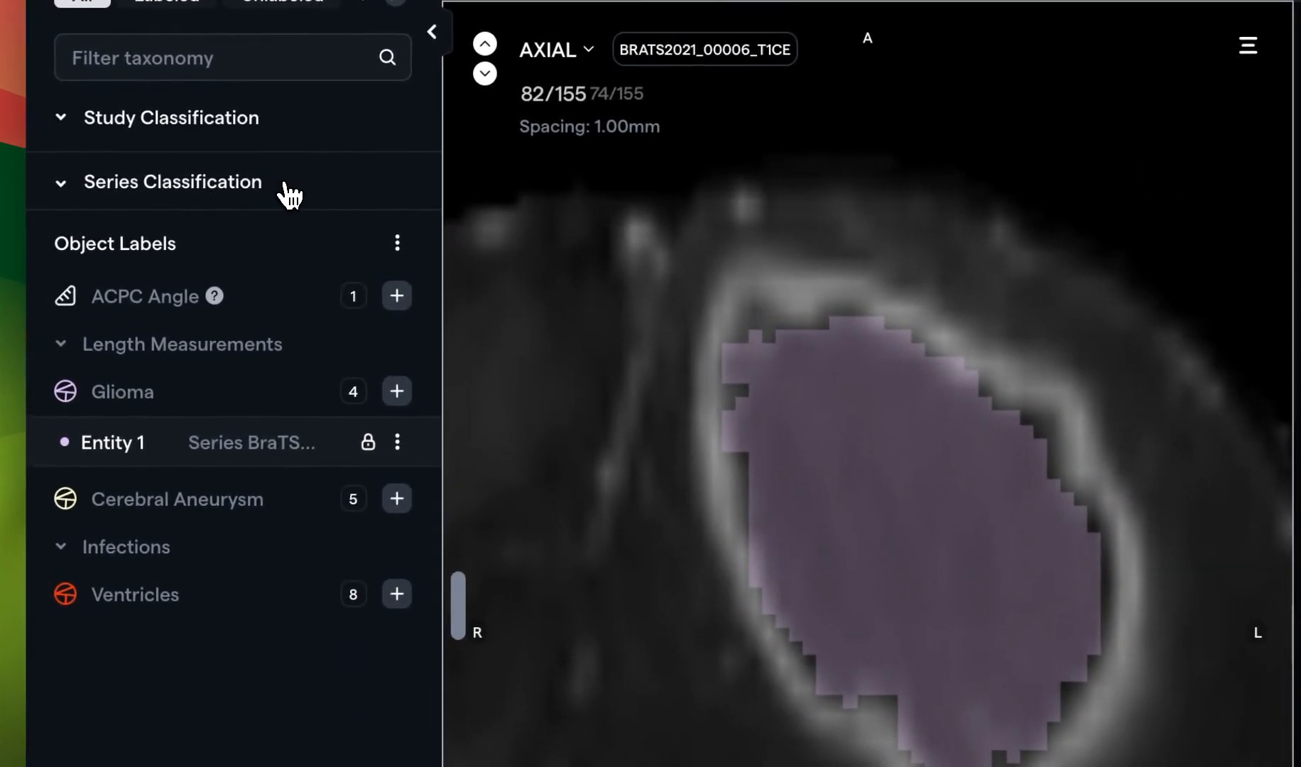
Expand Series Classification to show each series' scan quality field
click(174, 182)
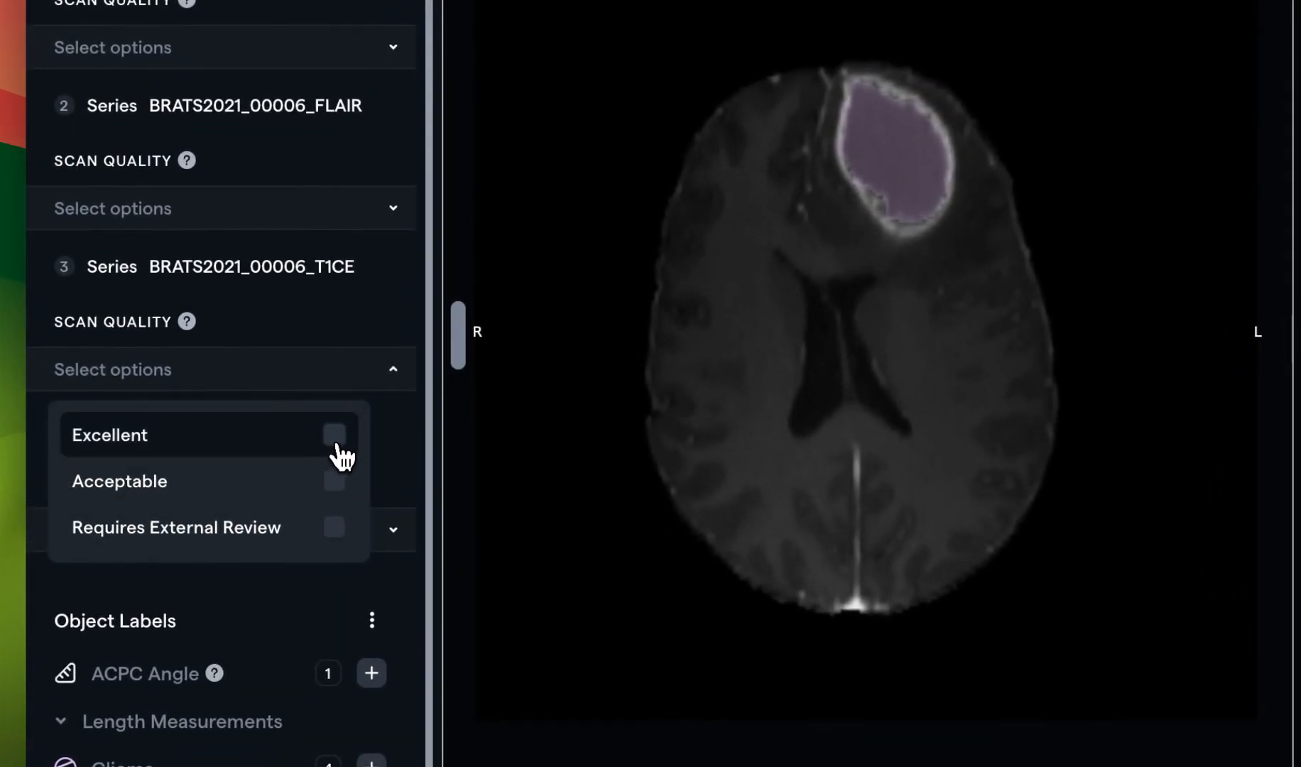
Check Excellent in the T1CE series Scan Quality dropdown
click(334, 434)
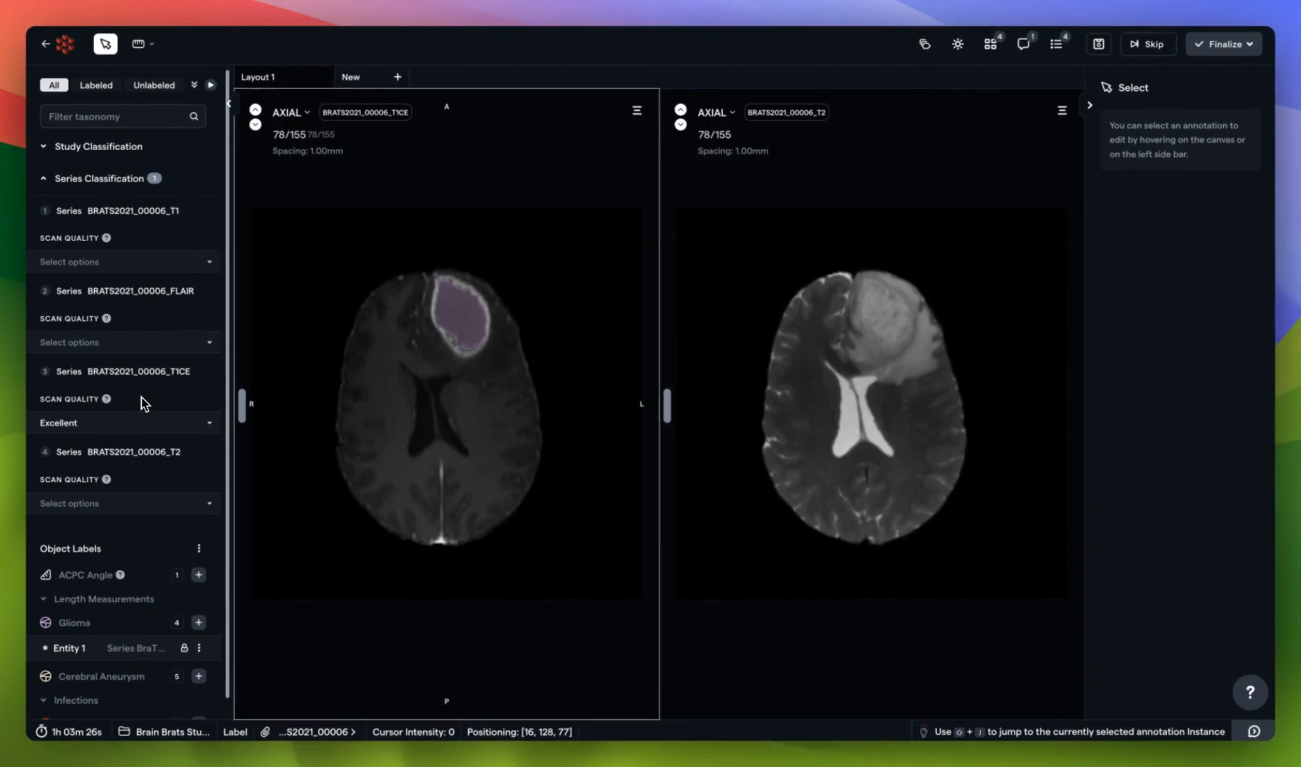
mouse_move(123, 211)
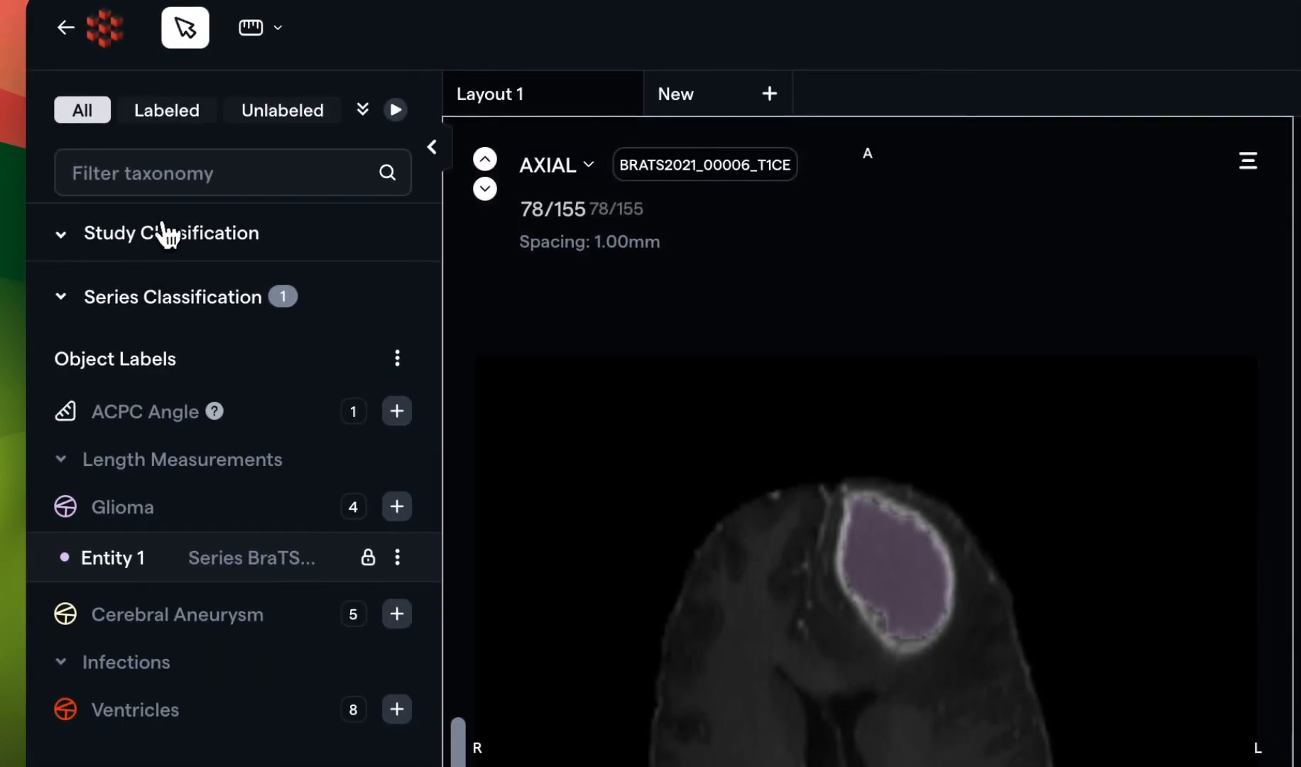
mouse_move(163, 243)
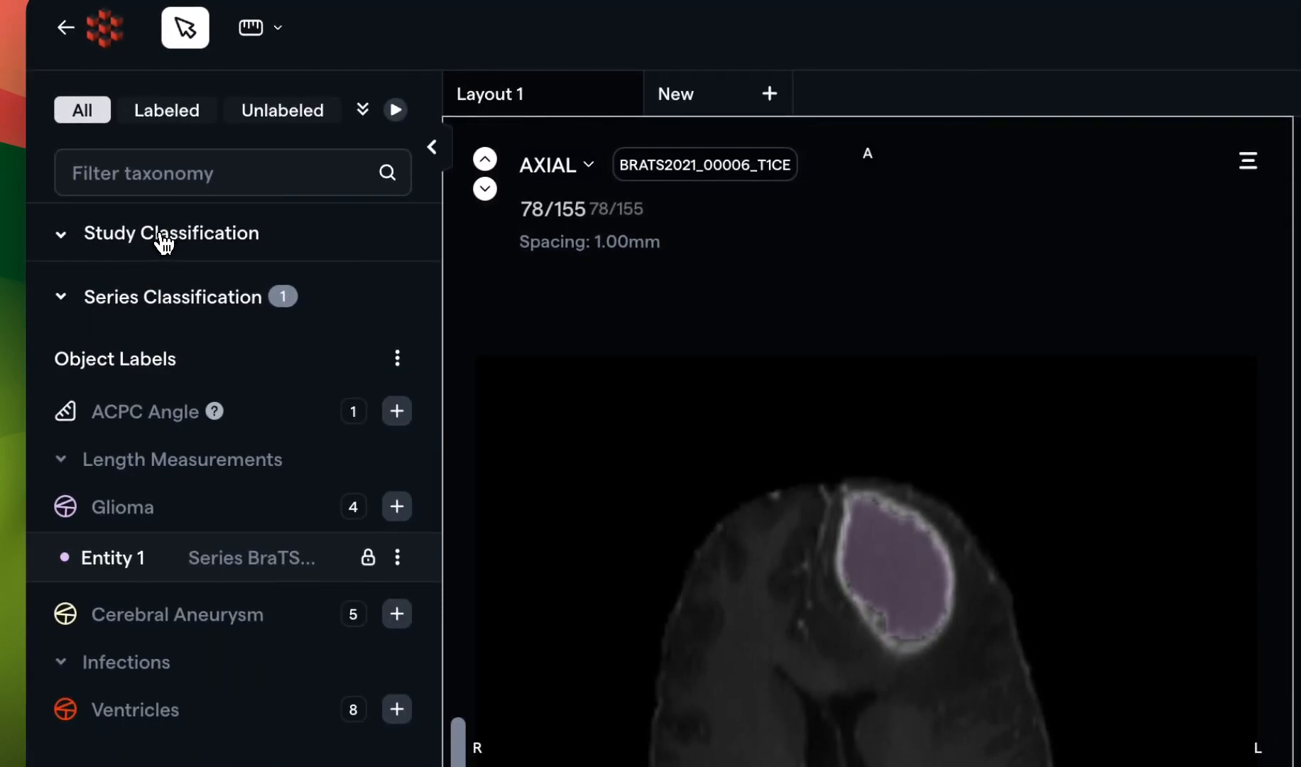
Mark white matter hyperintensities as Ischemia in Study Classification and open Entity 1's menu
click(172, 232)
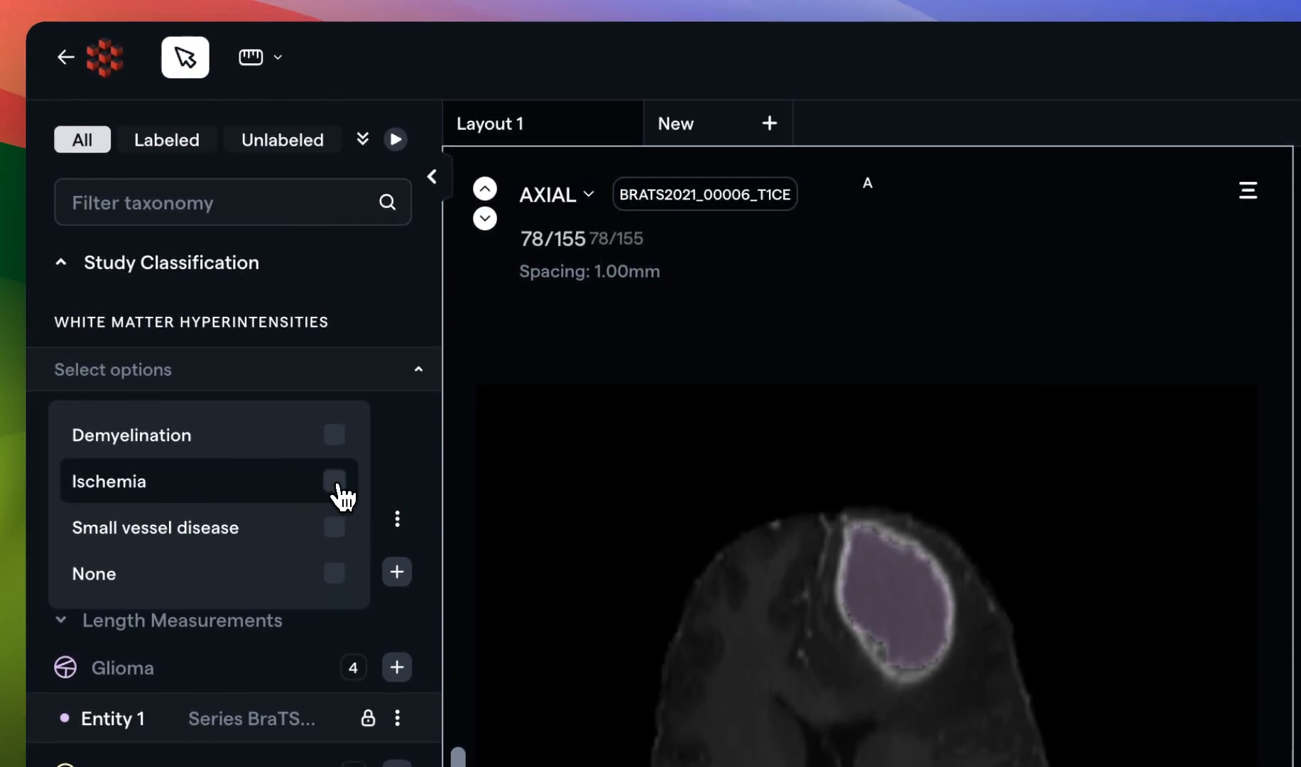
click(334, 481)
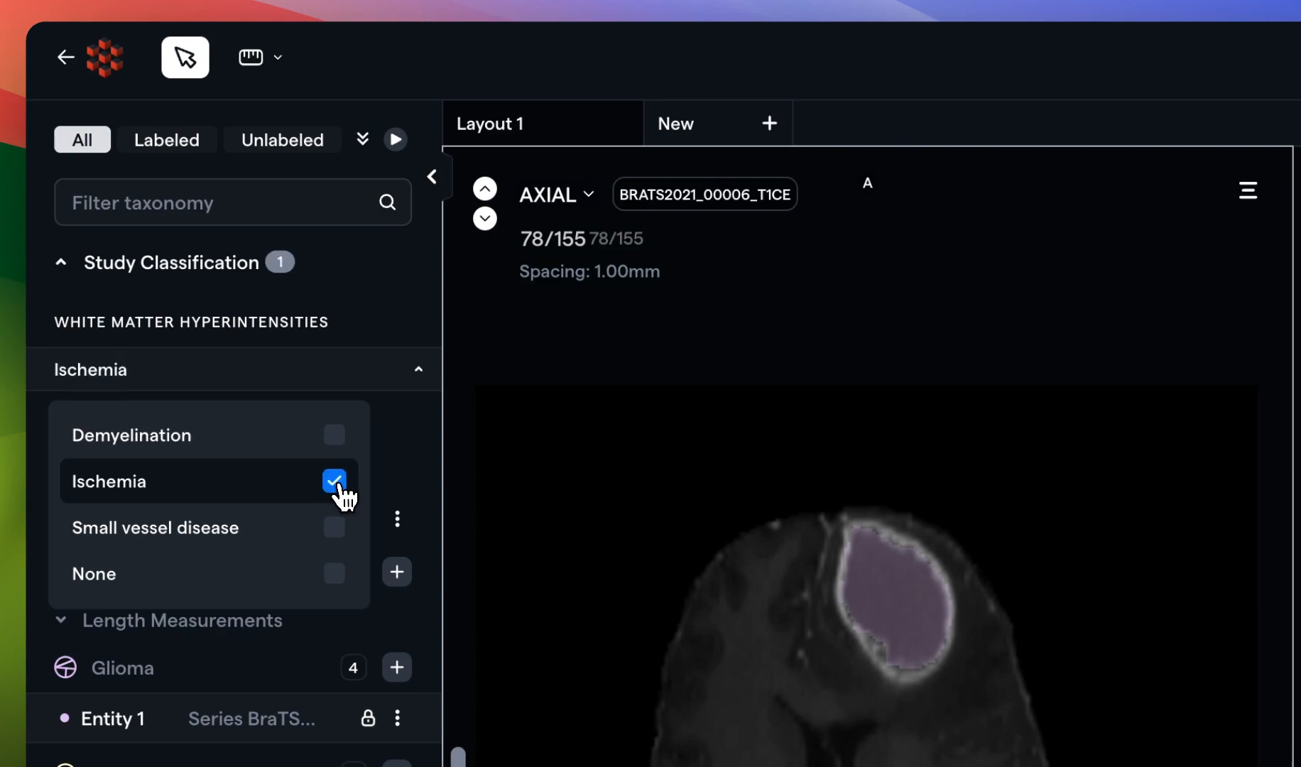
mouse_move(277, 328)
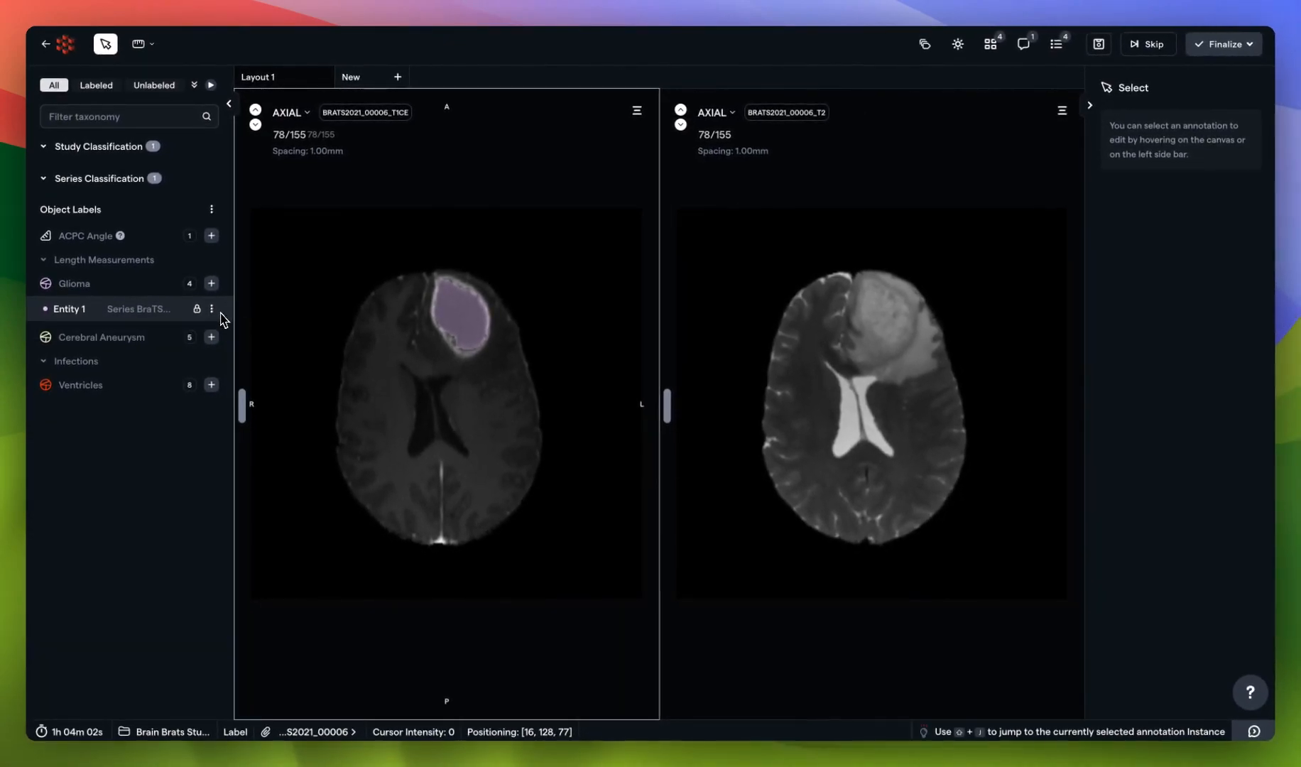
click(211, 309)
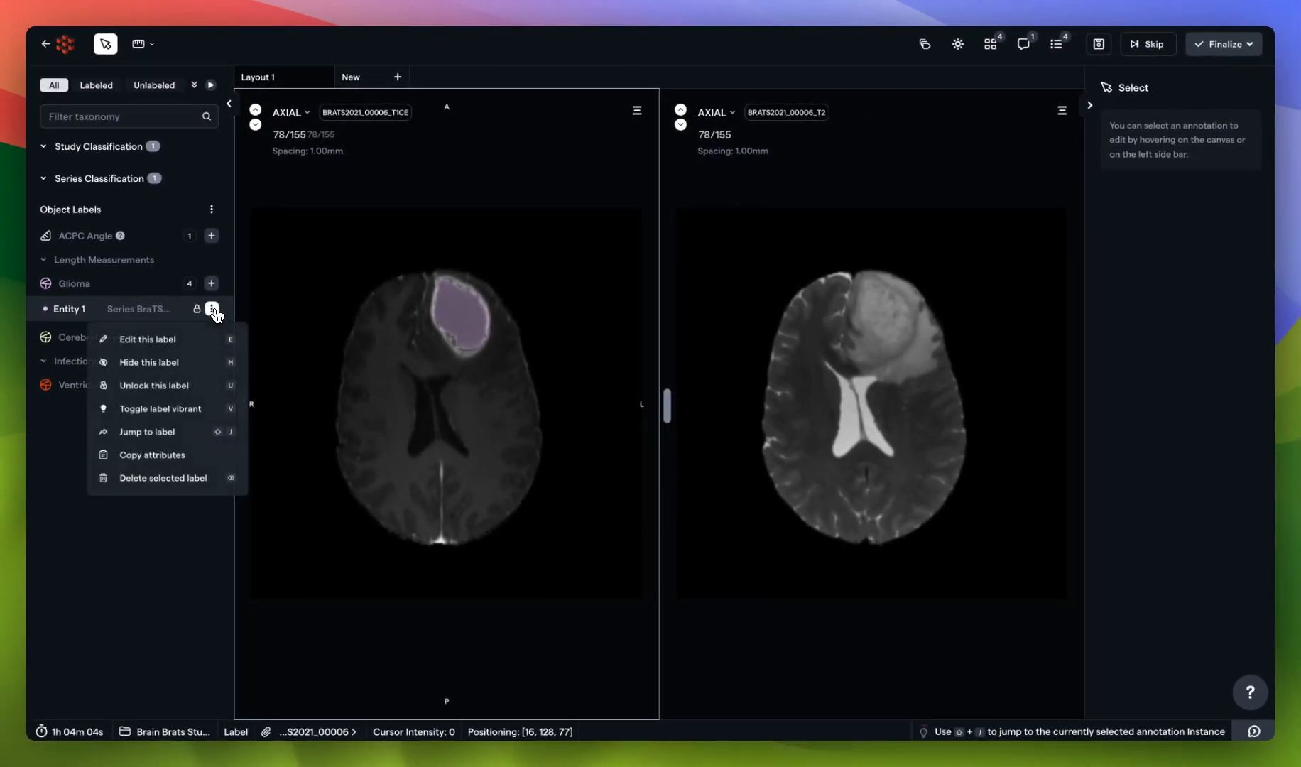